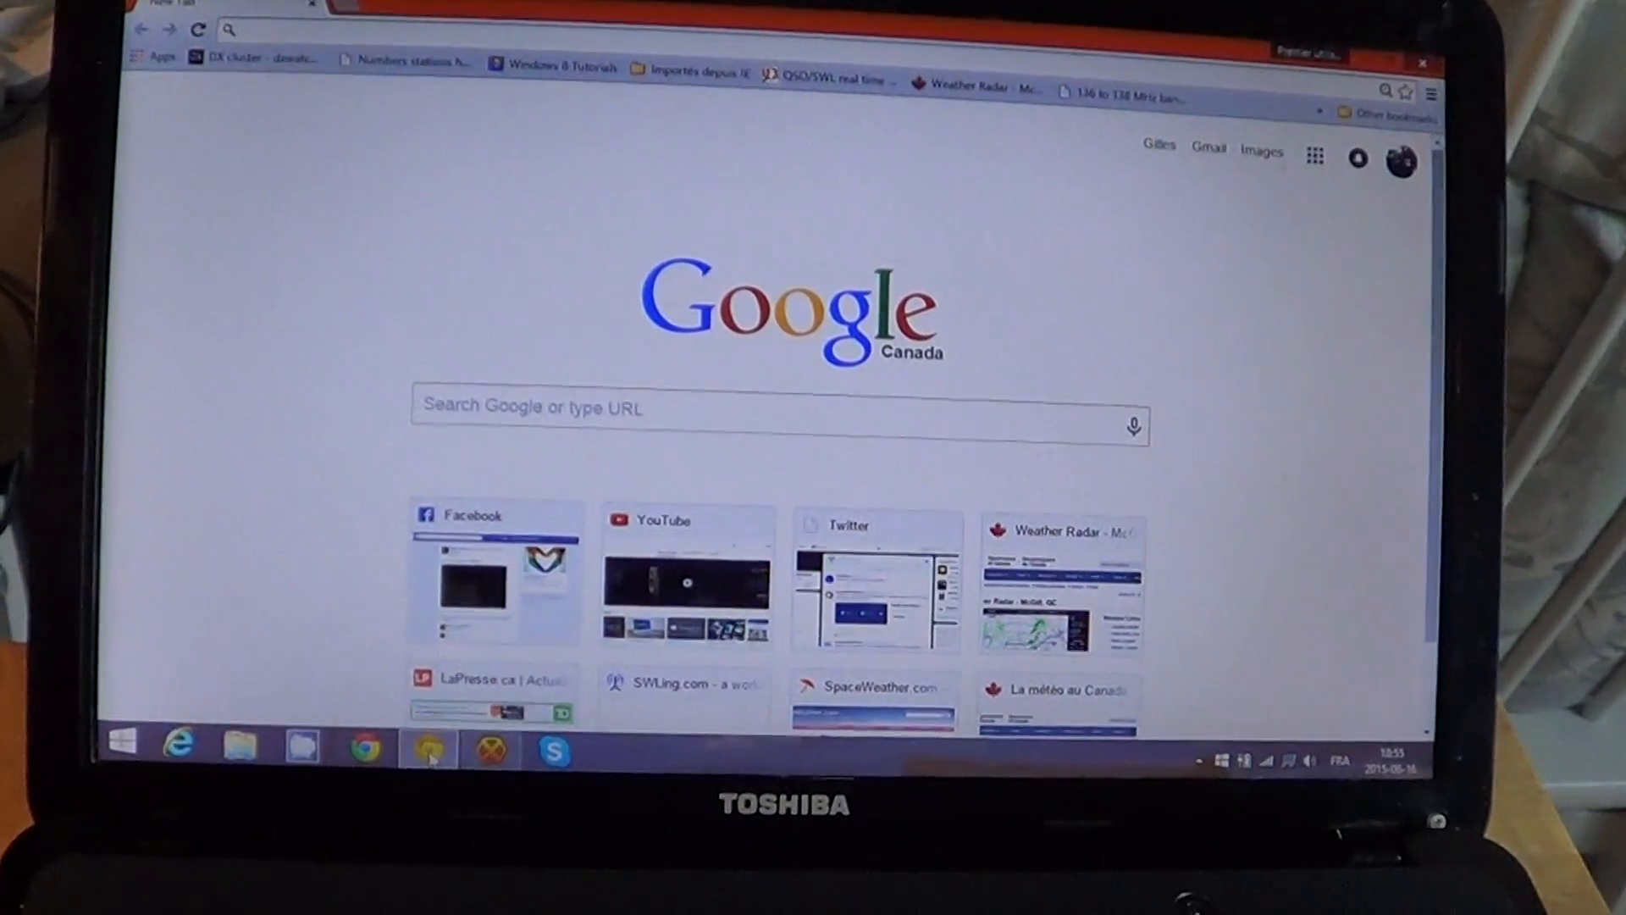
text(toshiba.ca)
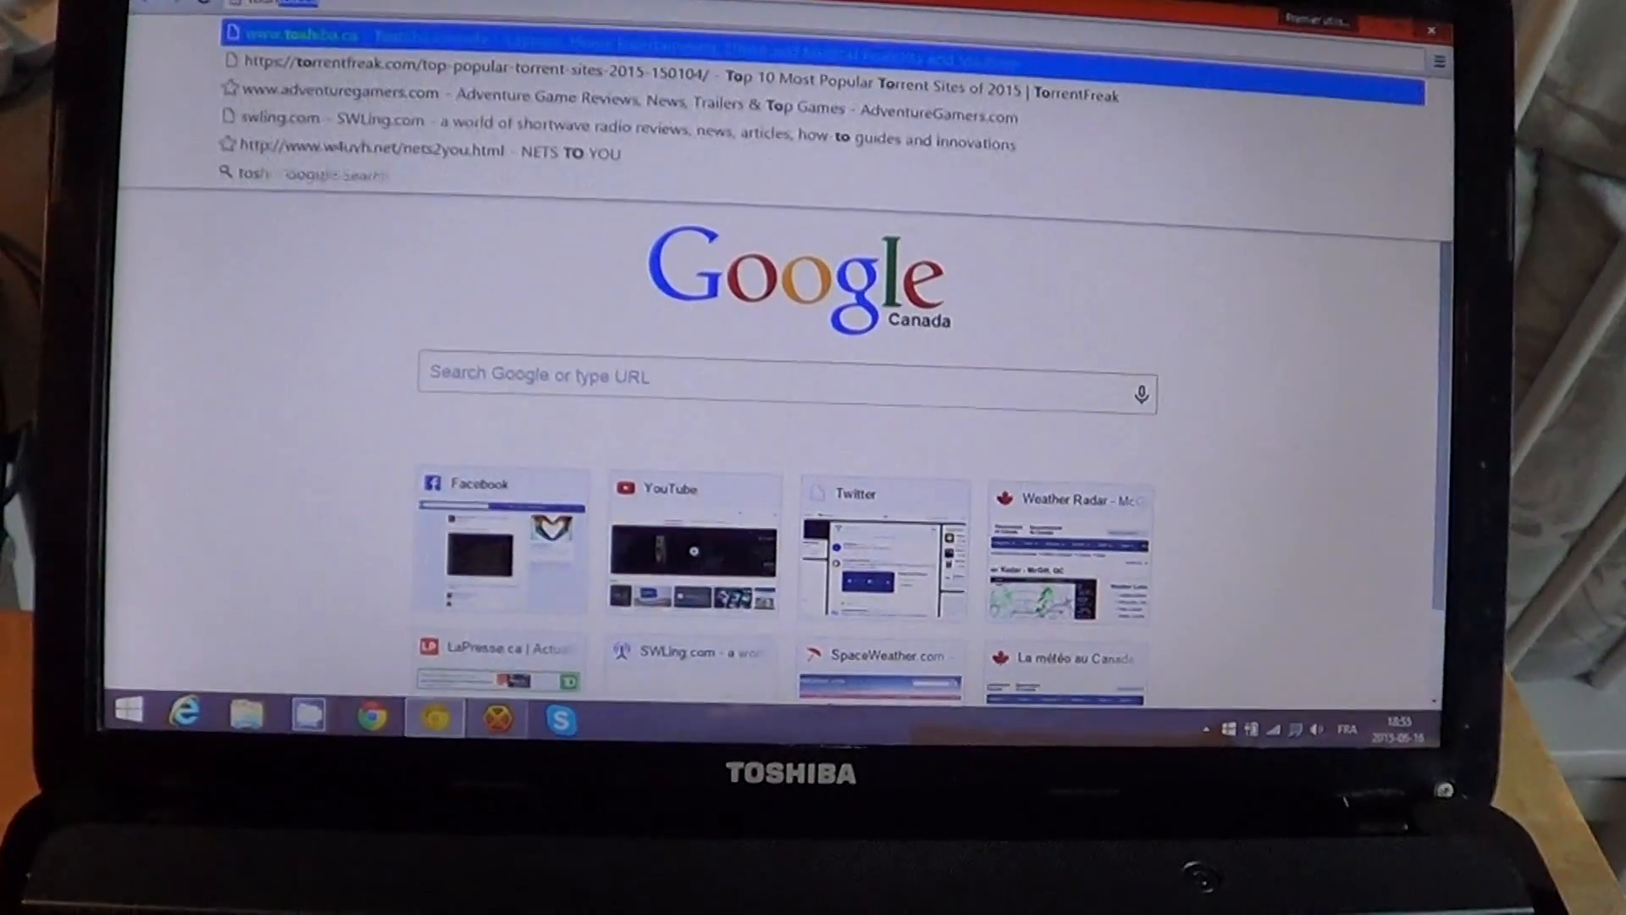